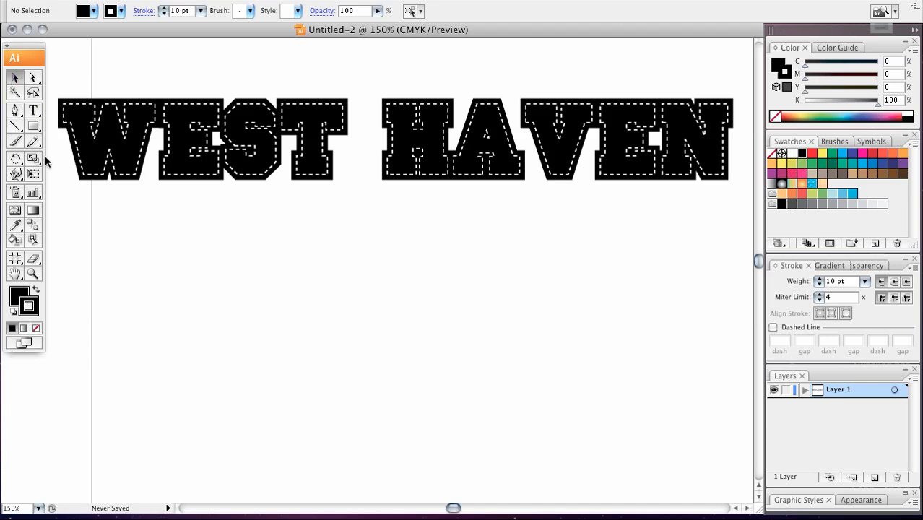
{"action": "mouse_move", "coordinate": [233, 259]}
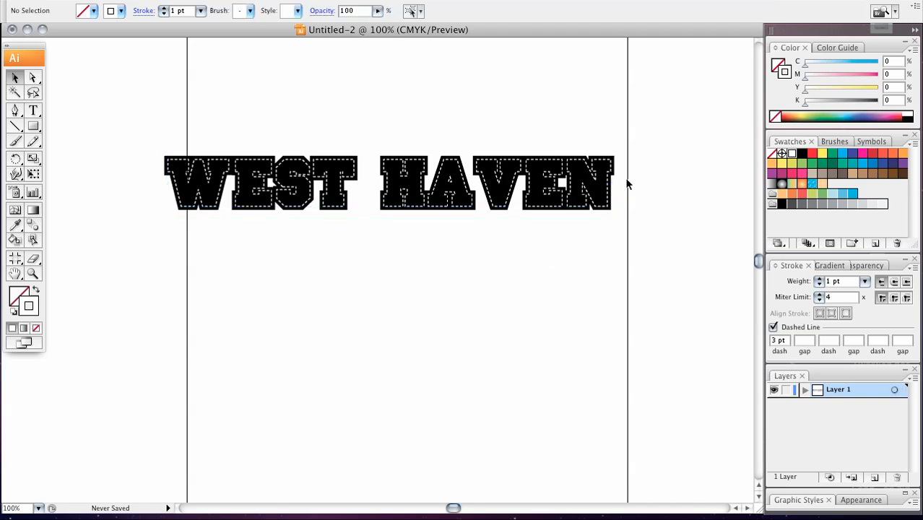
Type a 'STATE CHAMPS' line in Princetown, then delete it and the sample lettering.
{"action": "left_click", "coordinate": [33, 109]}
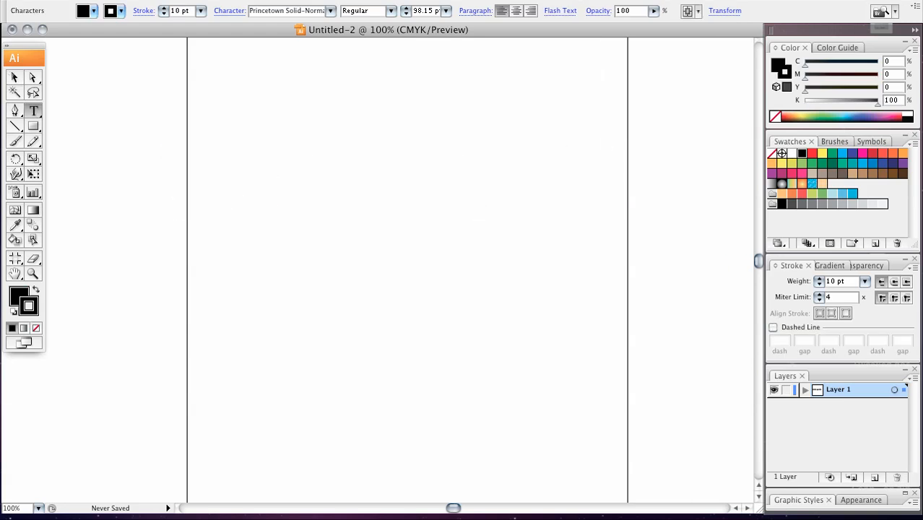
{"action": "type", "text": "STATE CHAM"}
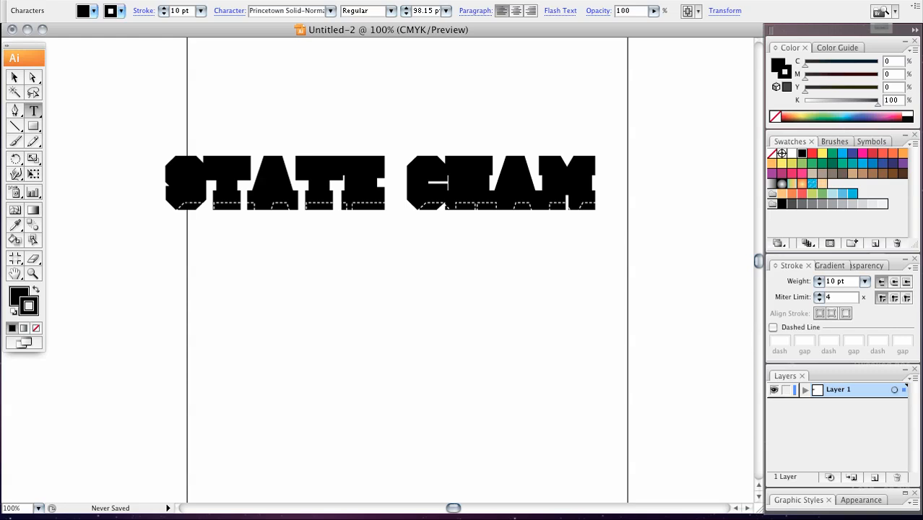
{"action": "type", "text": "PS"}
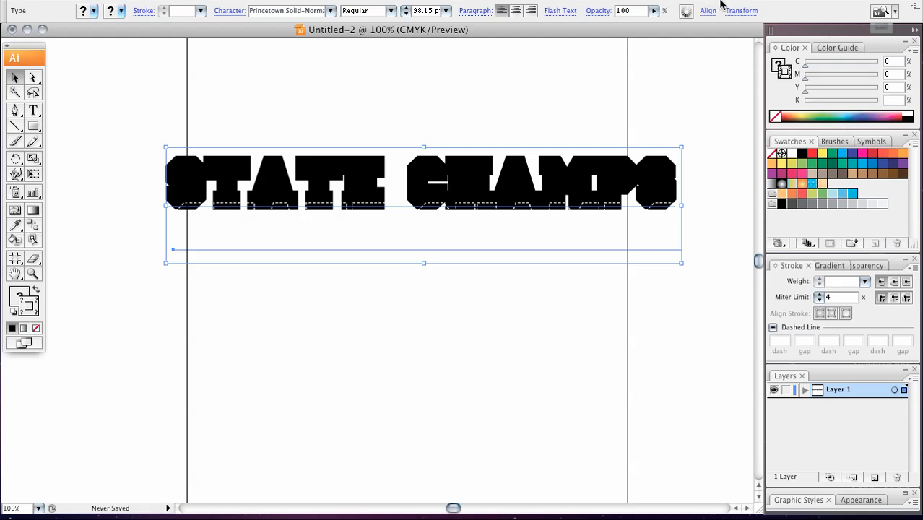
{"action": "left_click", "coordinate": [707, 10]}
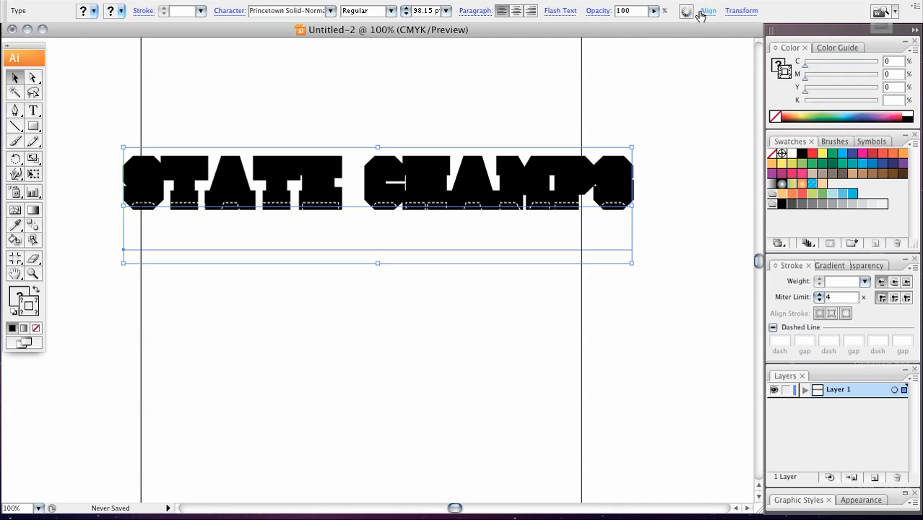
{"action": "left_click", "coordinate": [708, 10]}
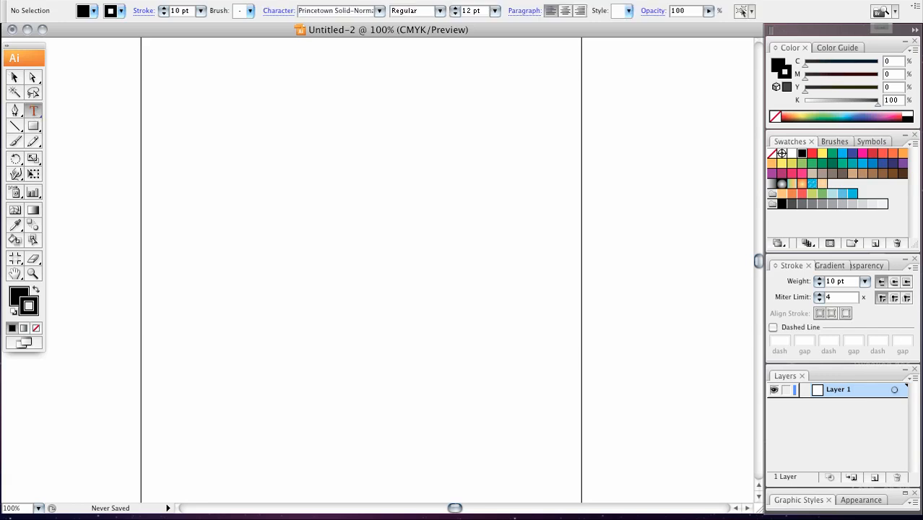
Type a new 'STATE CHAMPS' line in Princetown and select it for scaling.
{"action": "left_click", "coordinate": [169, 166]}
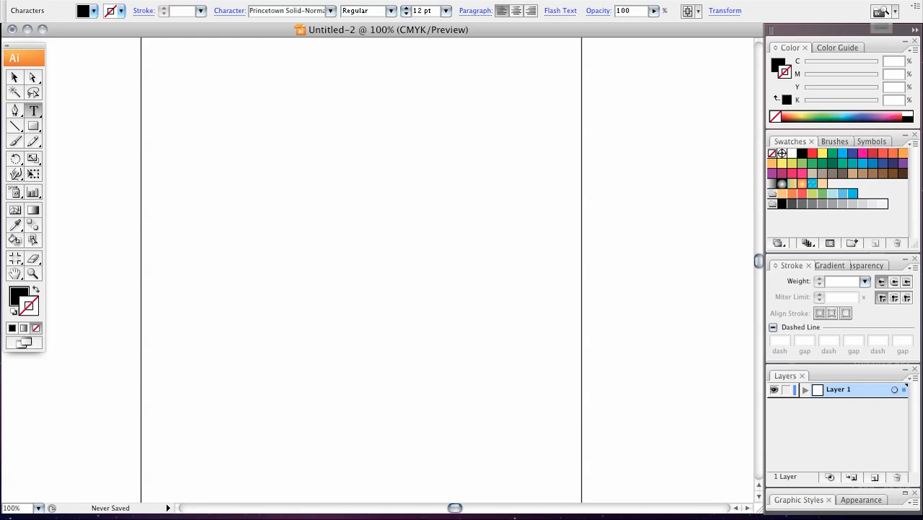
{"action": "type", "text": "STATE C"}
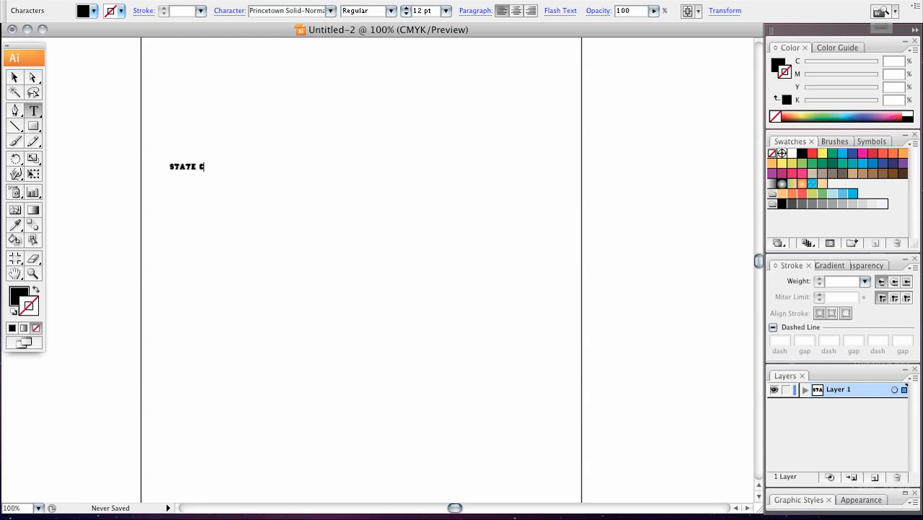
{"action": "type", "text": "HAMPS"}
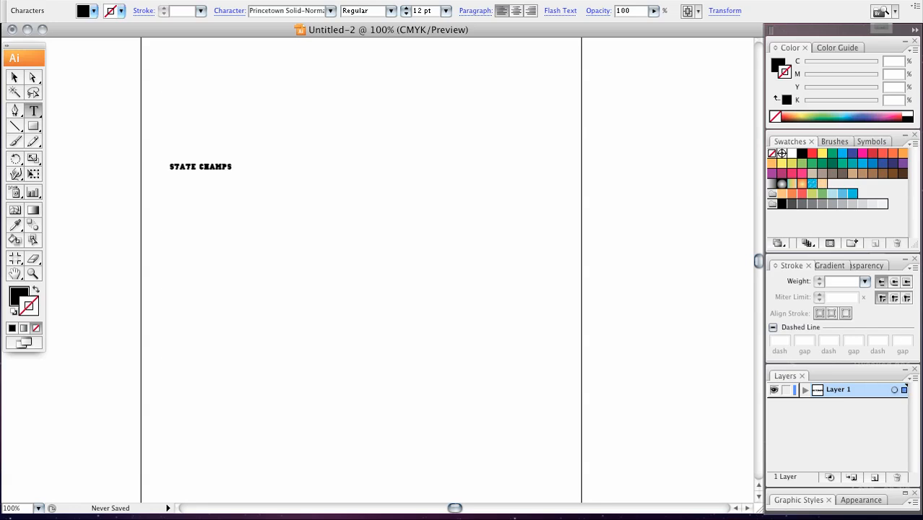
{"action": "left_click", "coordinate": [200, 167]}
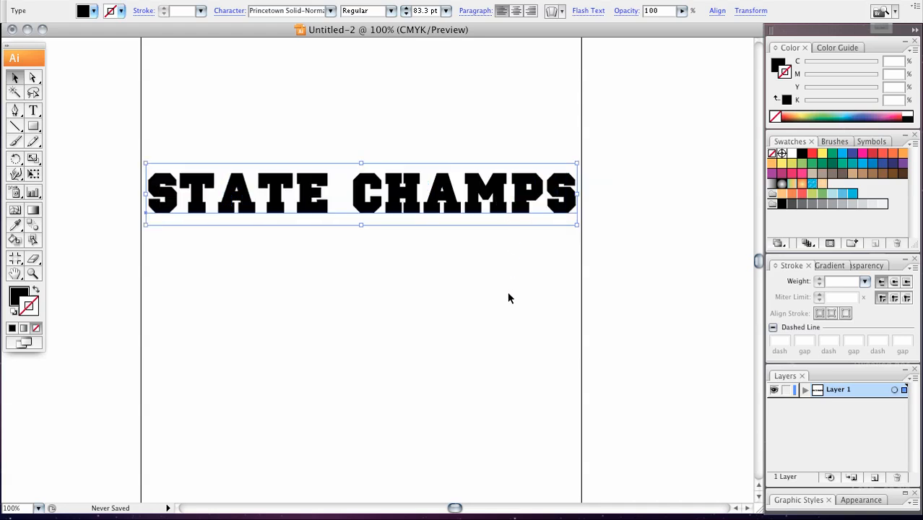
{"action": "mouse_move", "coordinate": [711, 283]}
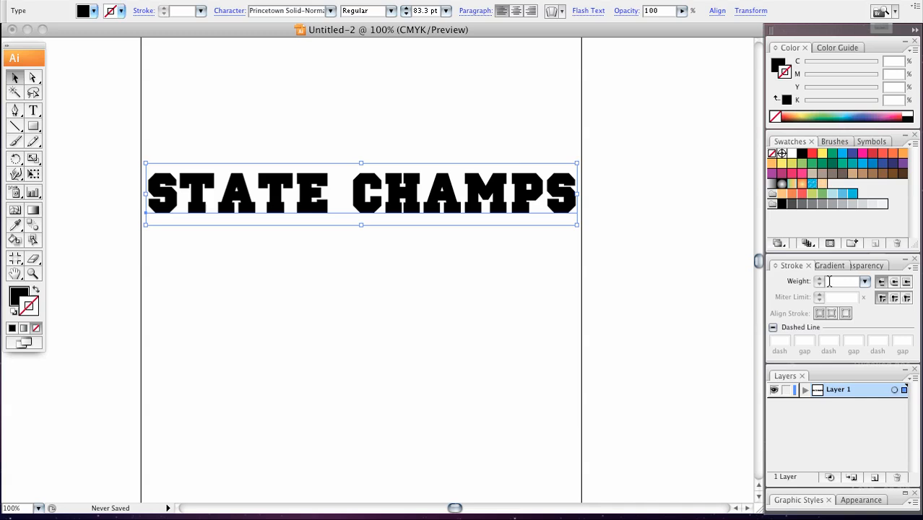
Give the lettering a 10 pt stroke and place a duplicate copy just below it.
{"action": "type", "text": "10 pt"}
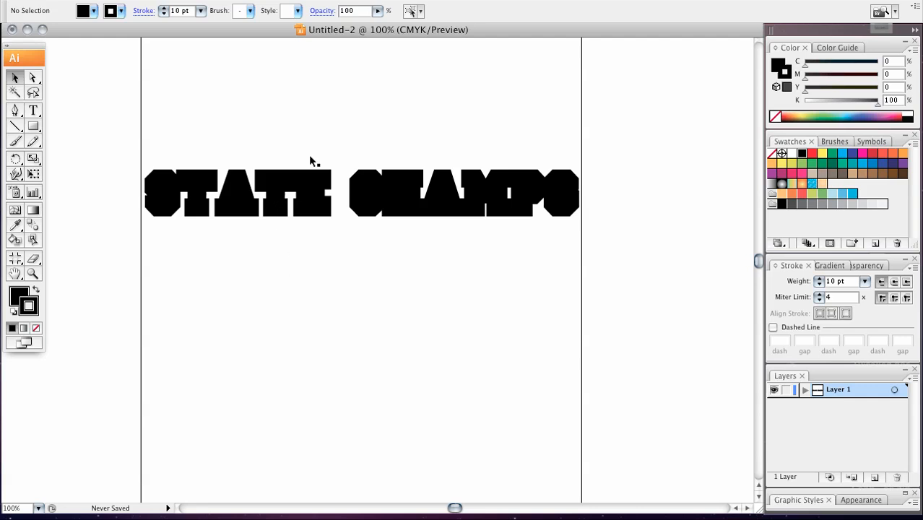
{"action": "left_click", "coordinate": [238, 193]}
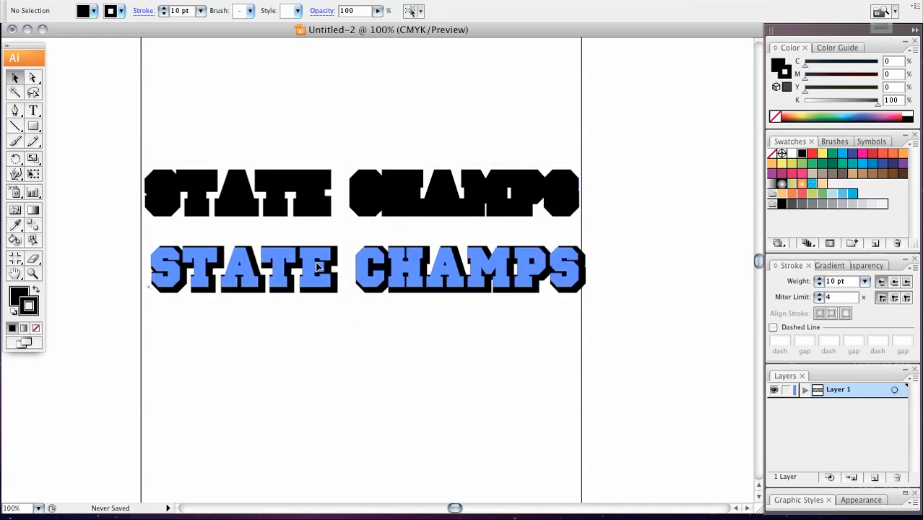
{"action": "left_click", "coordinate": [246, 270]}
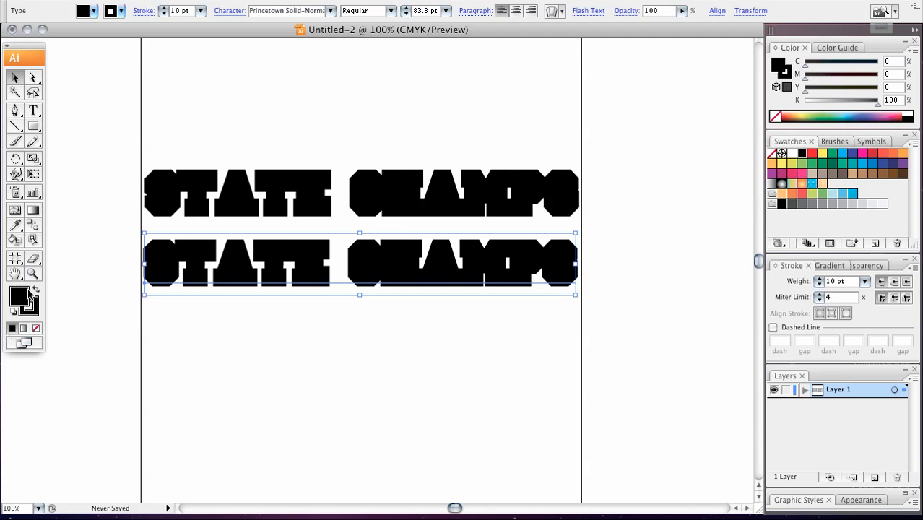
{"action": "mouse_move", "coordinate": [20, 296]}
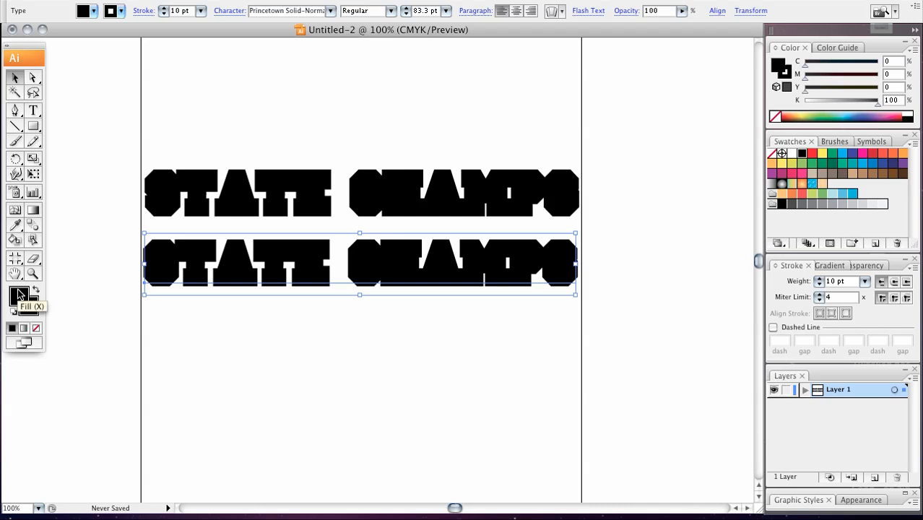
{"action": "mouse_move", "coordinate": [34, 328]}
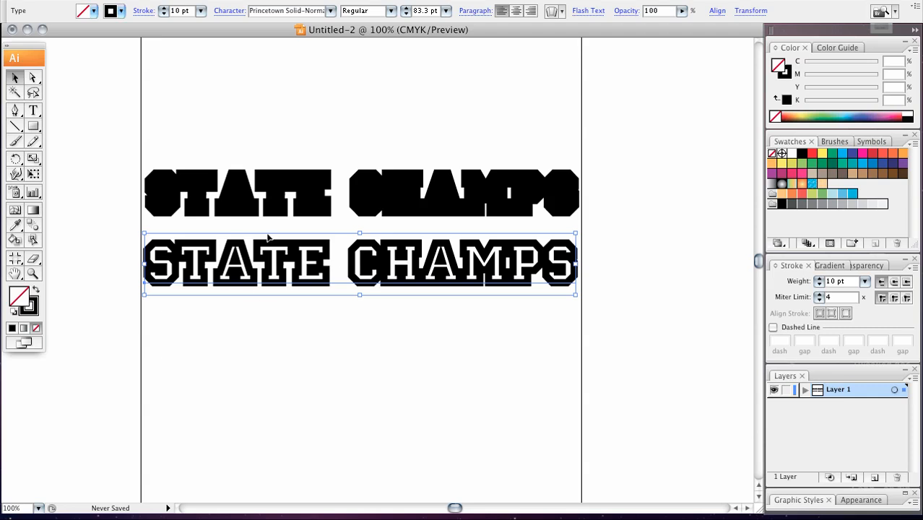
{"action": "mouse_move", "coordinate": [243, 265]}
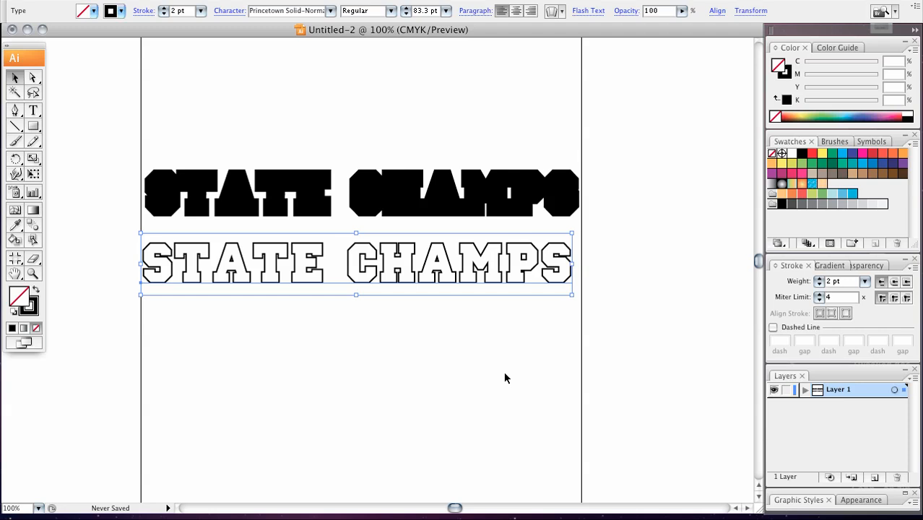
{"action": "mouse_move", "coordinate": [422, 396]}
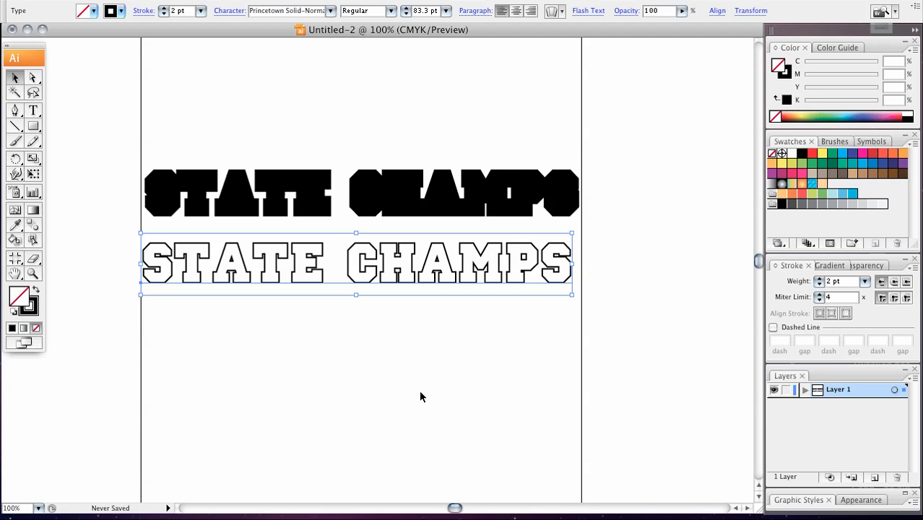
{"action": "mouse_move", "coordinate": [180, 235]}
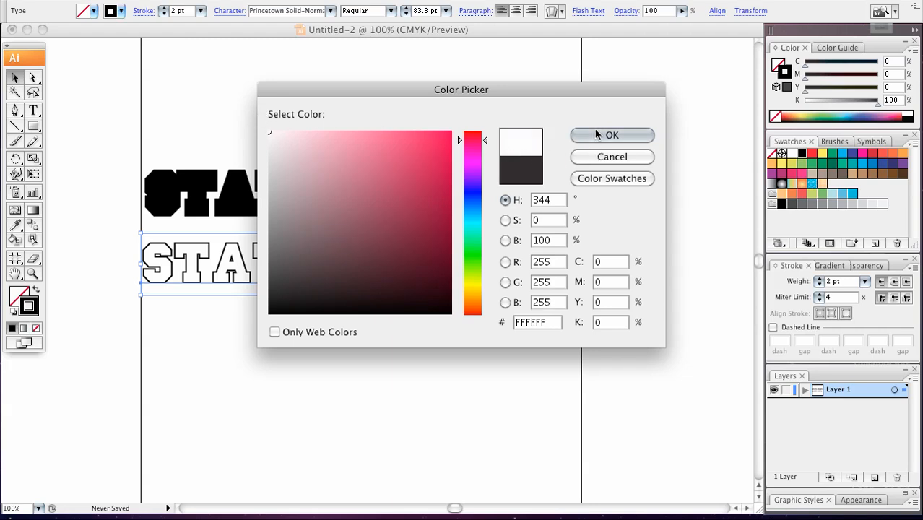
Set the lower copy's stroke colour to white (FFFFFF).
{"action": "left_click", "coordinate": [612, 135]}
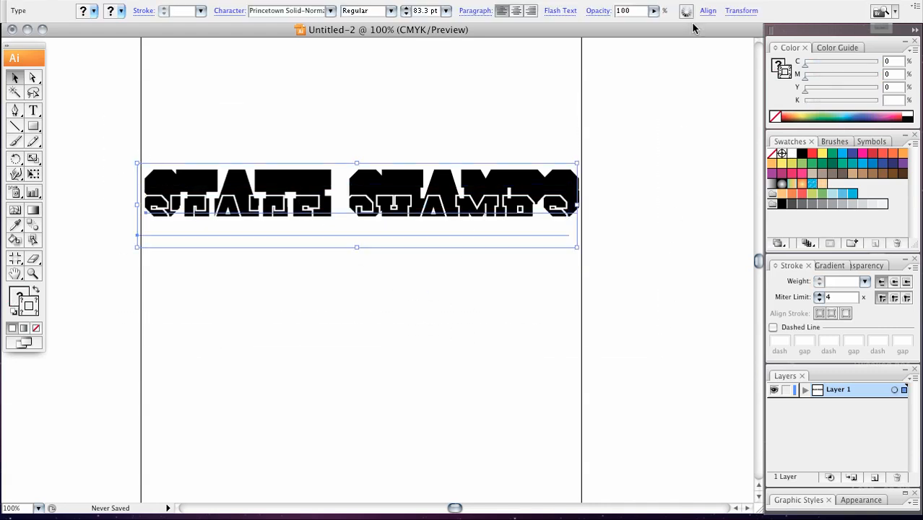
Center the two STATE CHAMPS copies on each other horizontally and vertically.
{"action": "left_click", "coordinate": [707, 11]}
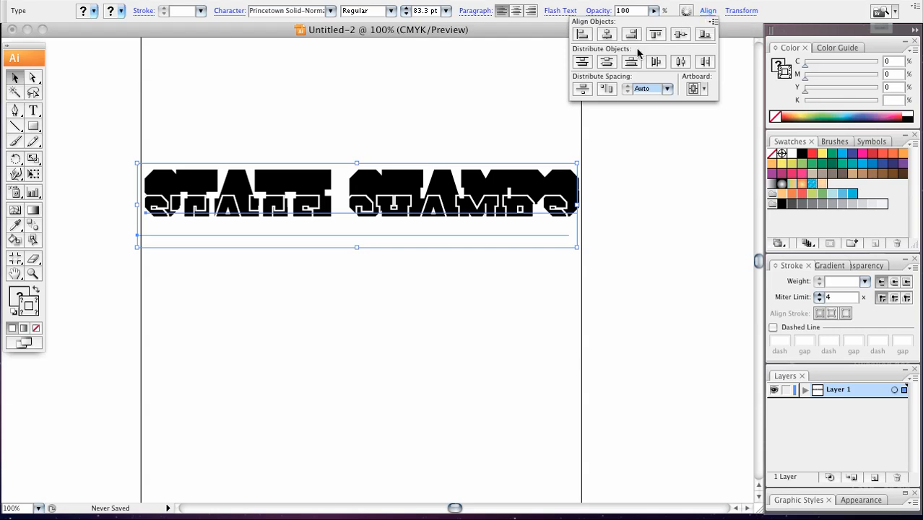
{"action": "left_click", "coordinate": [681, 34]}
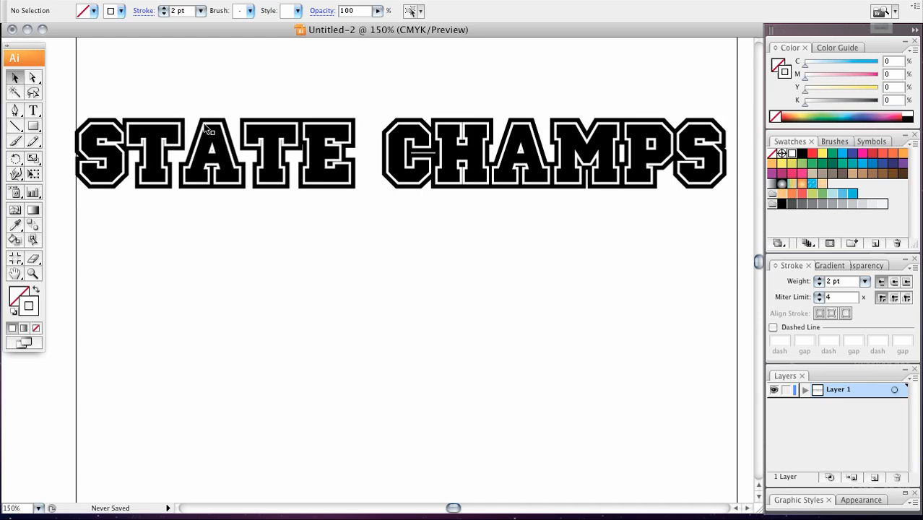
Select the white-outlined copy and show the full Stroke panel options.
{"action": "left_click", "coordinate": [231, 151]}
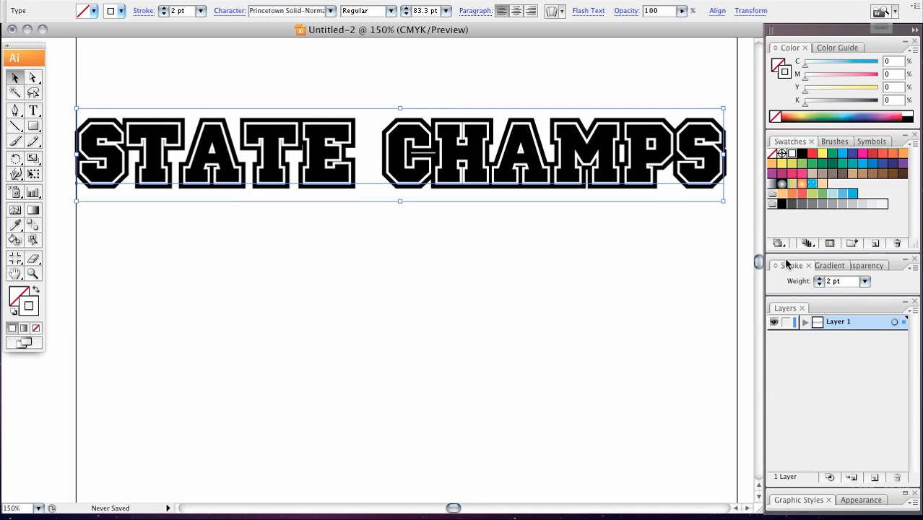
{"action": "mouse_move", "coordinate": [899, 266]}
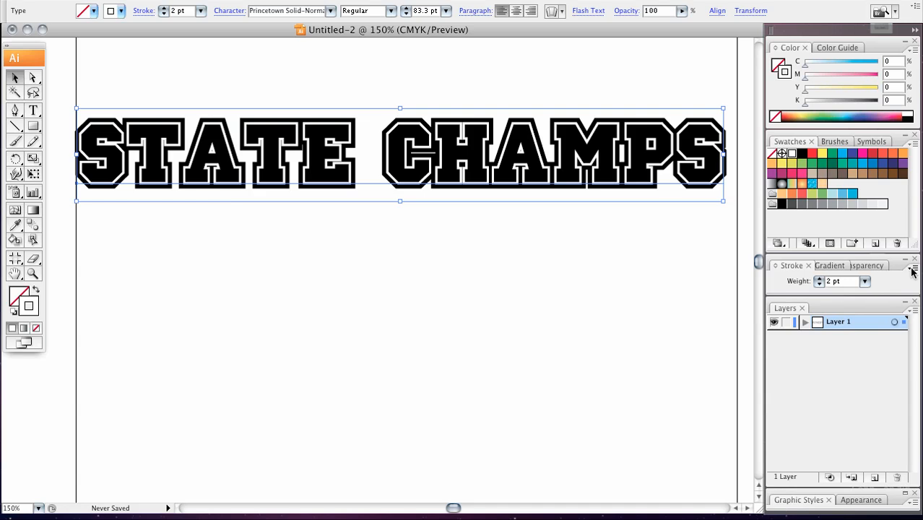
{"action": "mouse_move", "coordinate": [913, 269]}
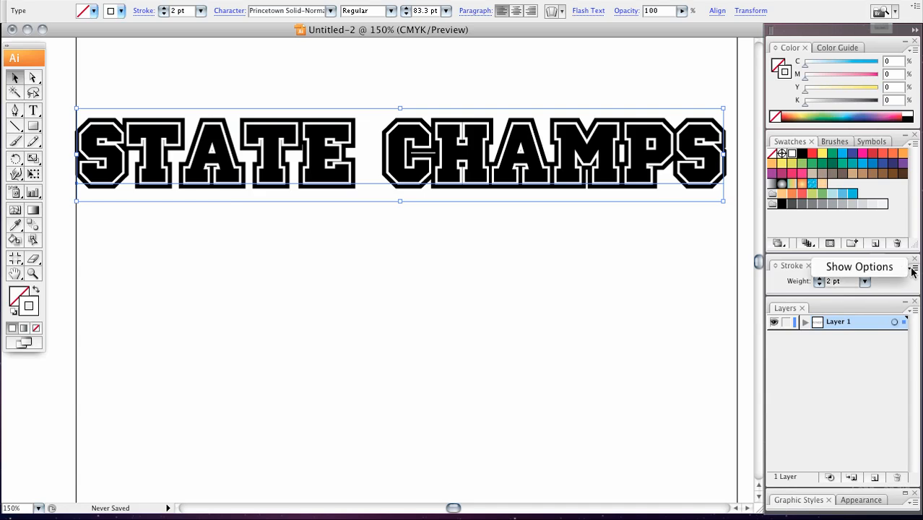
{"action": "left_click", "coordinate": [858, 266]}
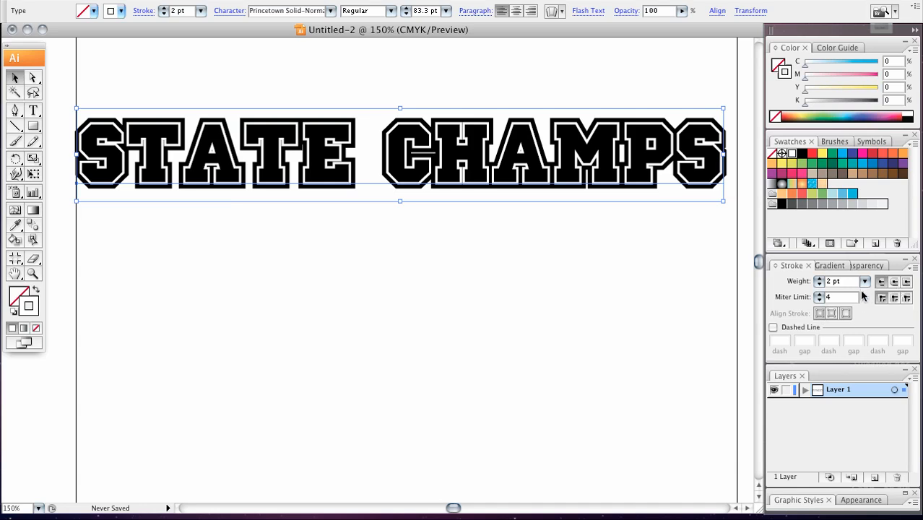
{"action": "mouse_move", "coordinate": [893, 298]}
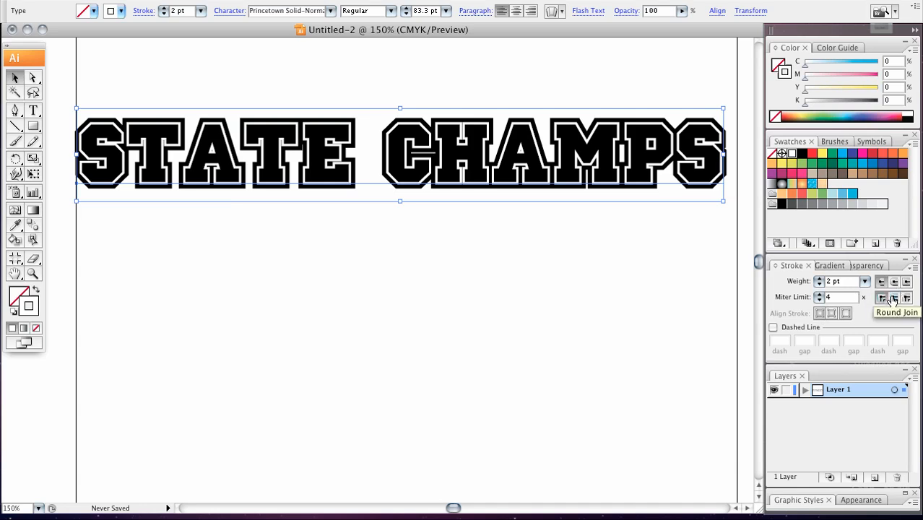
{"action": "mouse_move", "coordinate": [907, 300]}
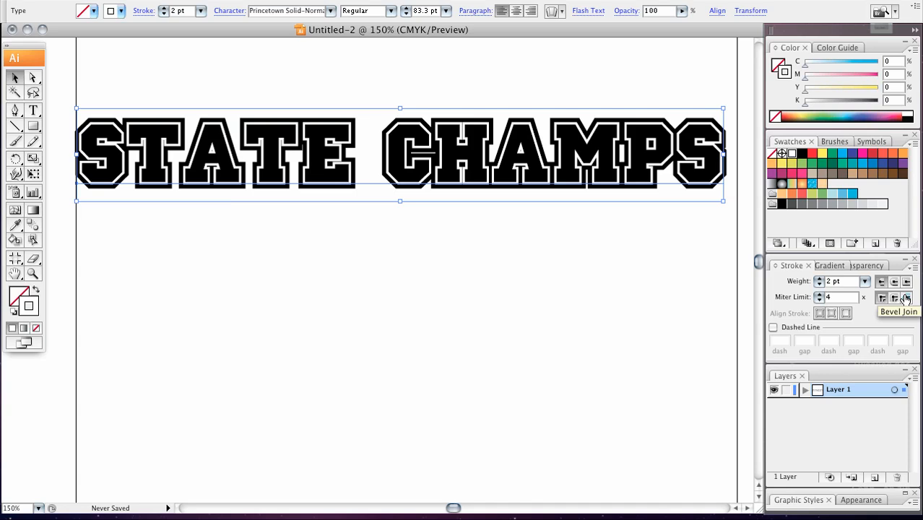
{"action": "mouse_move", "coordinate": [533, 149]}
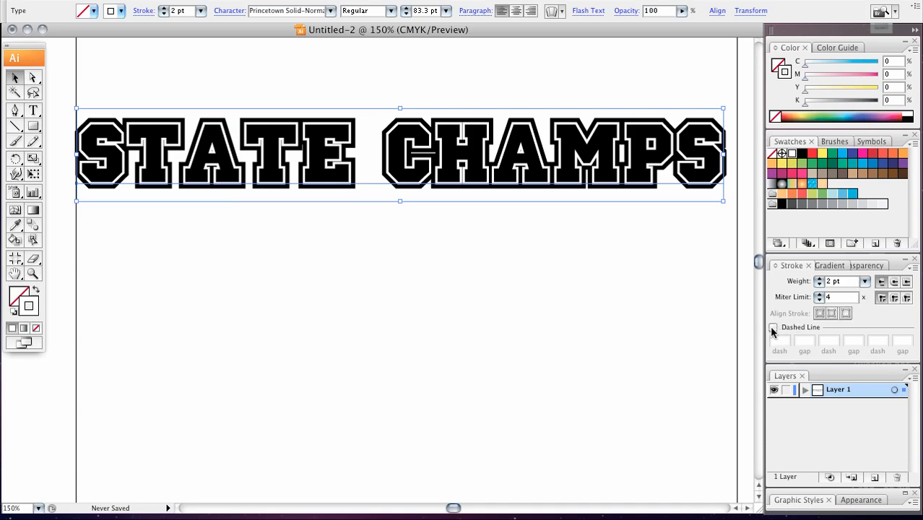
Turn the white outline into a 1 pt dashed line with 3 pt dashes.
{"action": "left_click", "coordinate": [774, 327]}
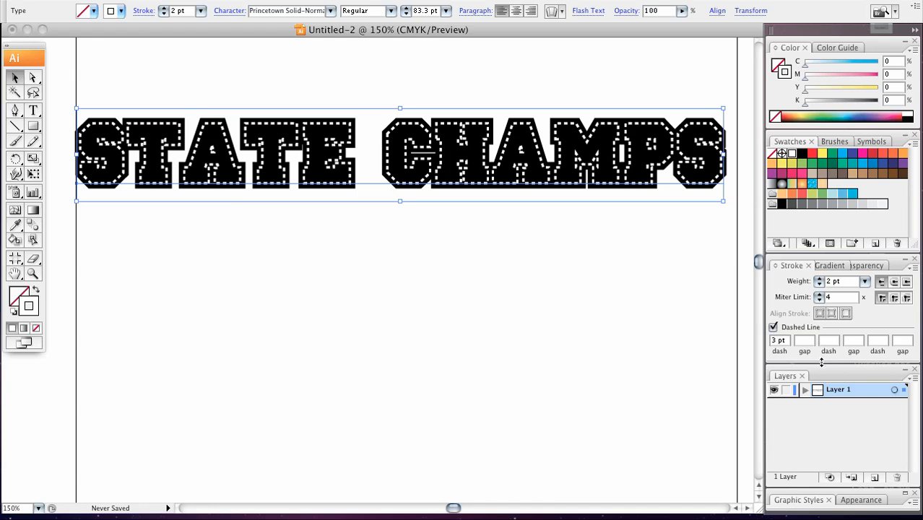
{"action": "left_click", "coordinate": [784, 340]}
{"action": "type", "text": "2"}
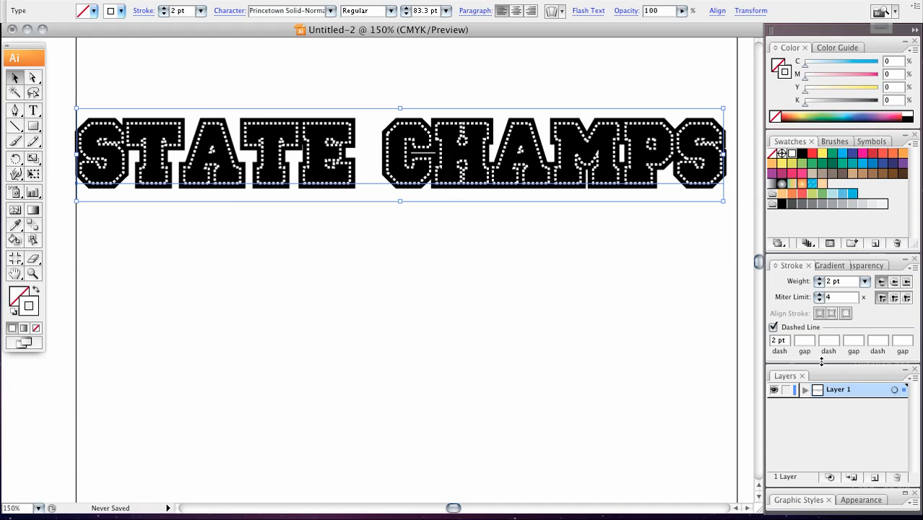
{"action": "mouse_move", "coordinate": [514, 352]}
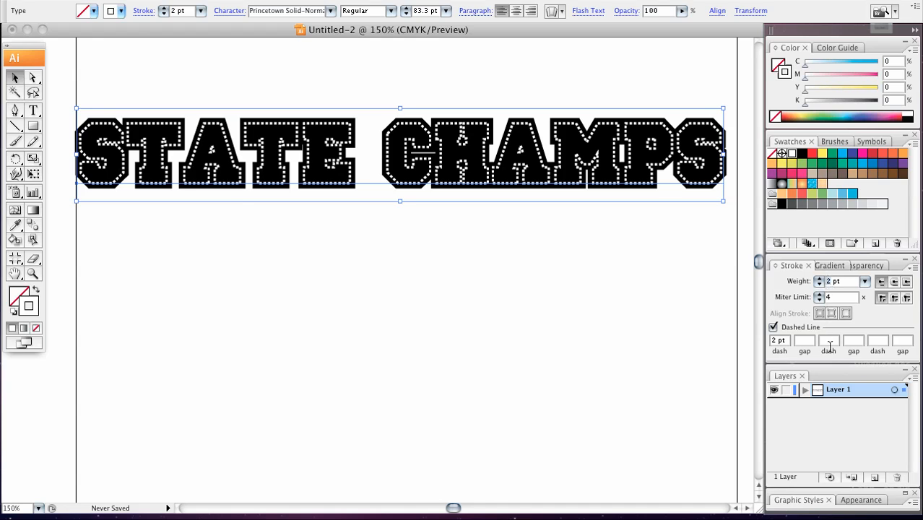
{"action": "left_click", "coordinate": [819, 278]}
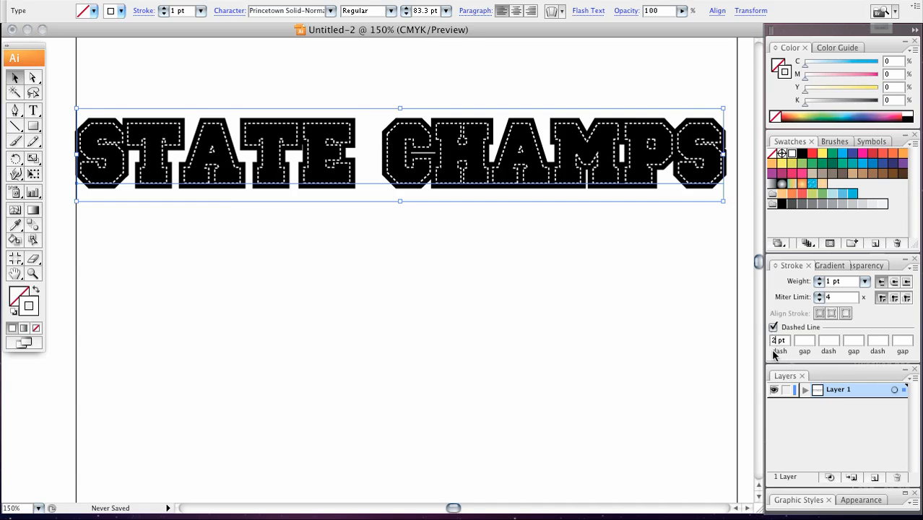
{"action": "type", "text": "1"}
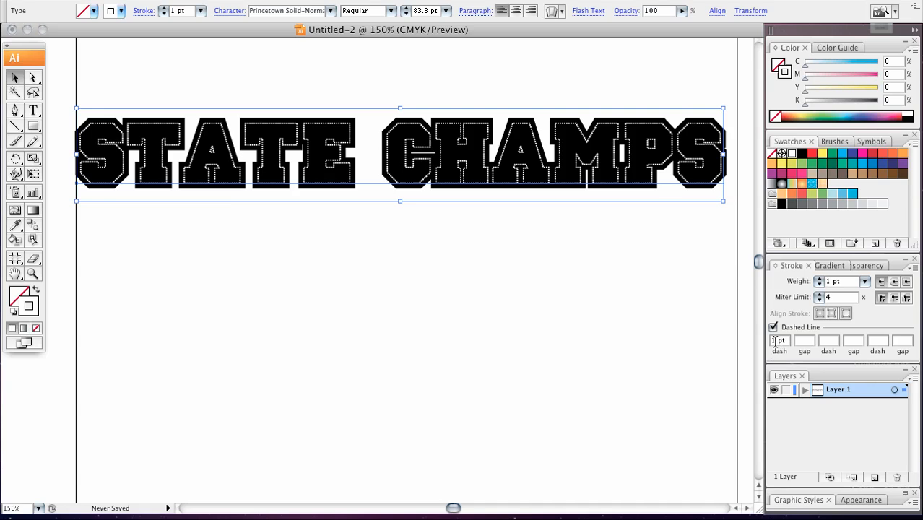
{"action": "type", "text": "4"}
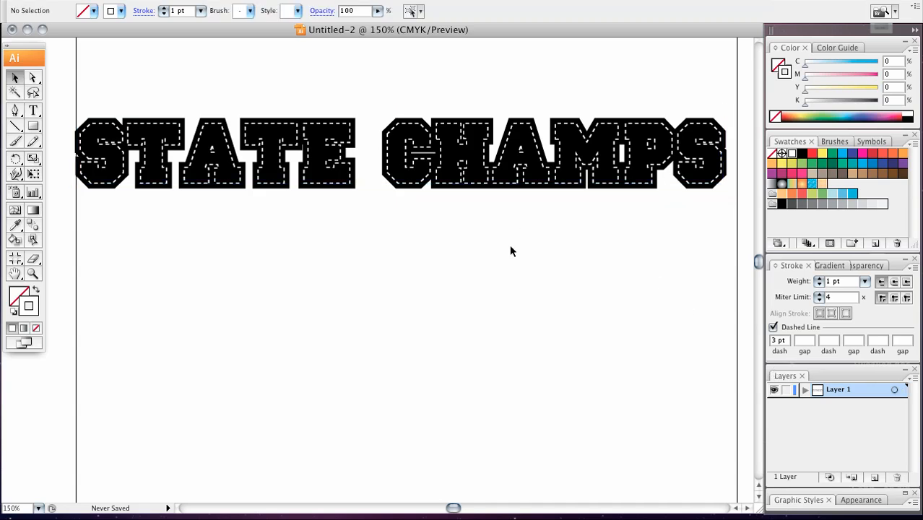
{"action": "mouse_move", "coordinate": [231, 269]}
{"action": "type", "text": "CHAMP"}
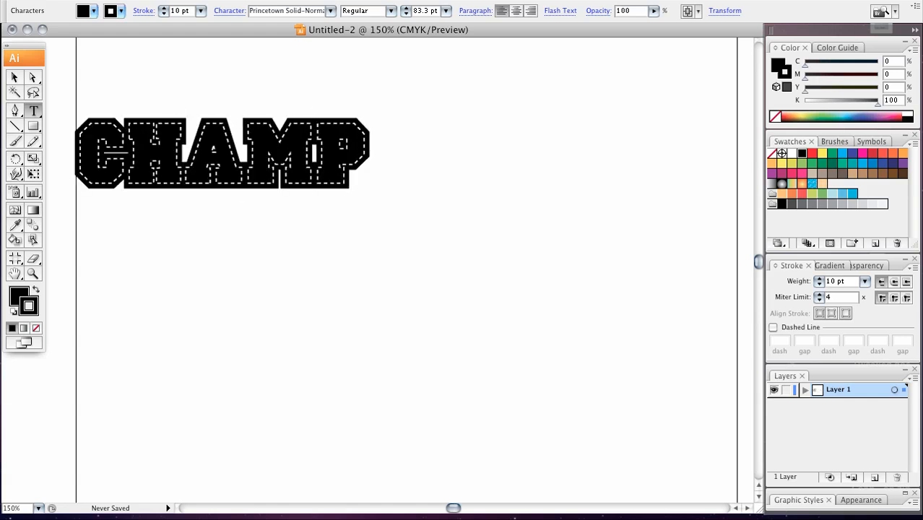
Edit the text to read CHAMPS and enlarge it to about 156 pt across the artboard.
{"action": "type", "text": "S"}
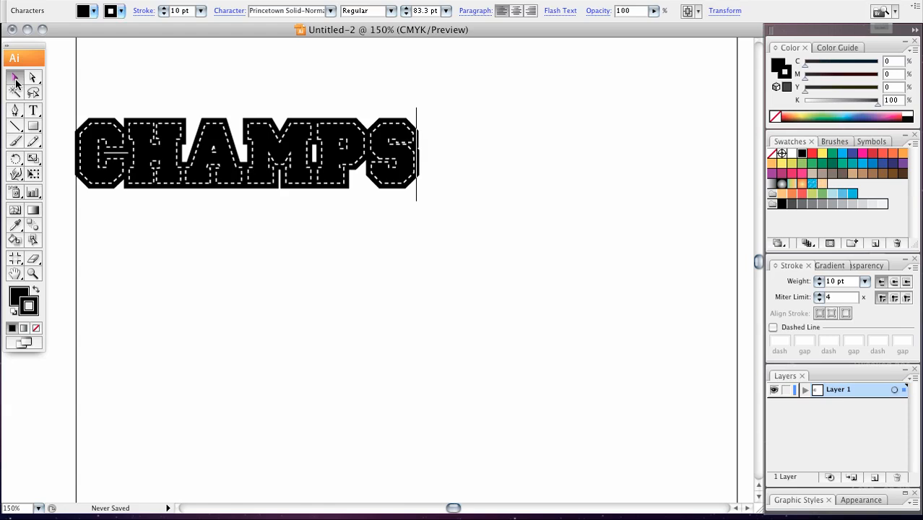
{"action": "left_click", "coordinate": [246, 152]}
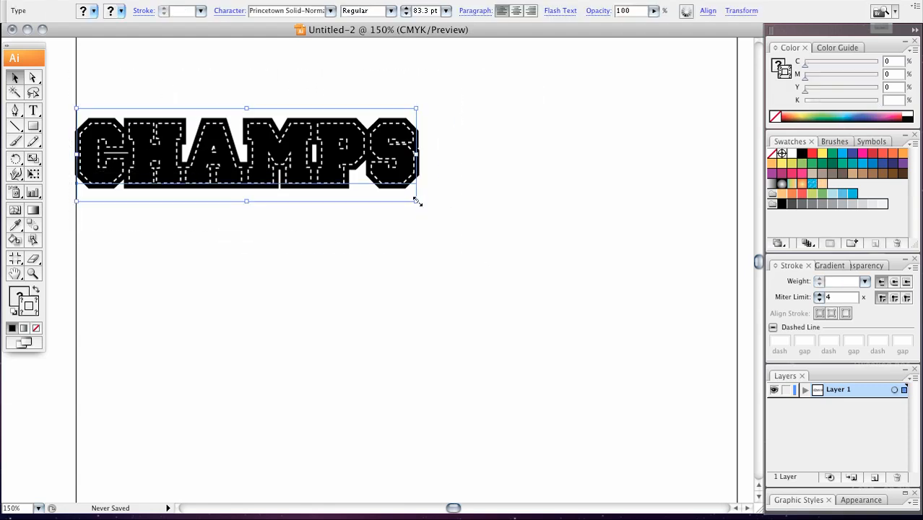
{"action": "left_click_drag", "start_coordinate": [416, 201], "coordinate": [713, 282]}
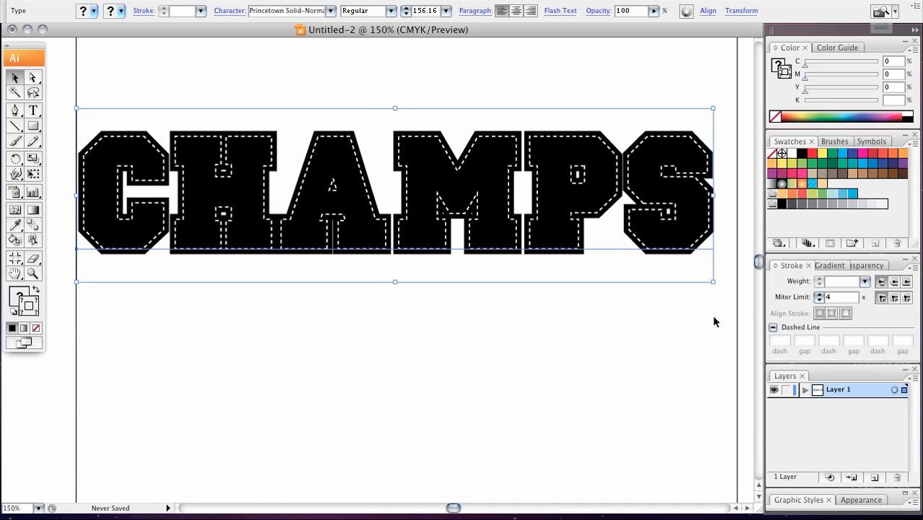